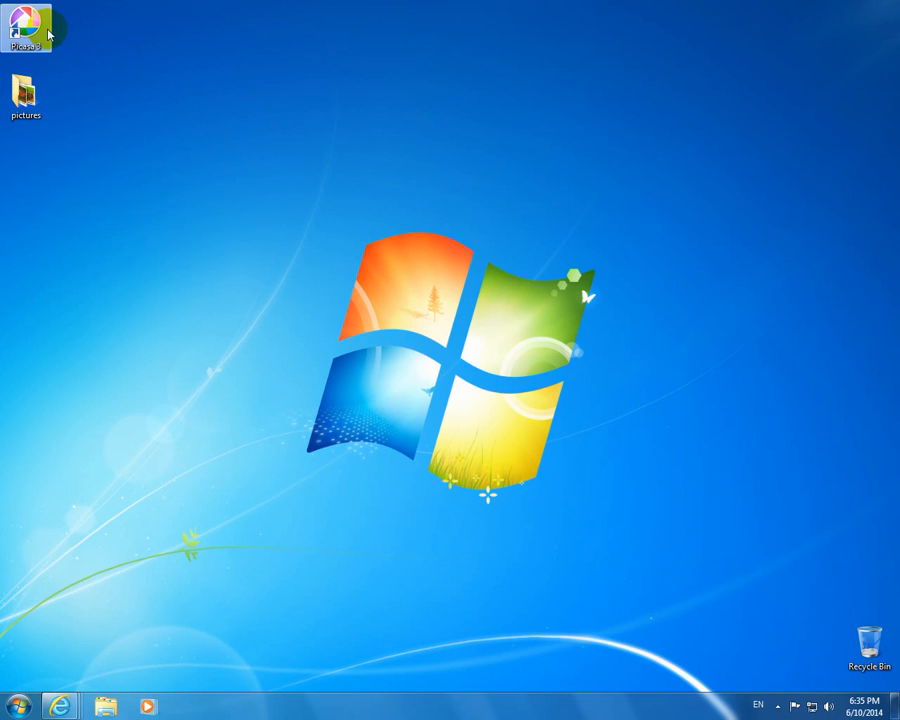
# Launch Picasa 3 from its desktop shortcut and select the desktop pictures folder.
pyautogui.doubleClick(24, 24)
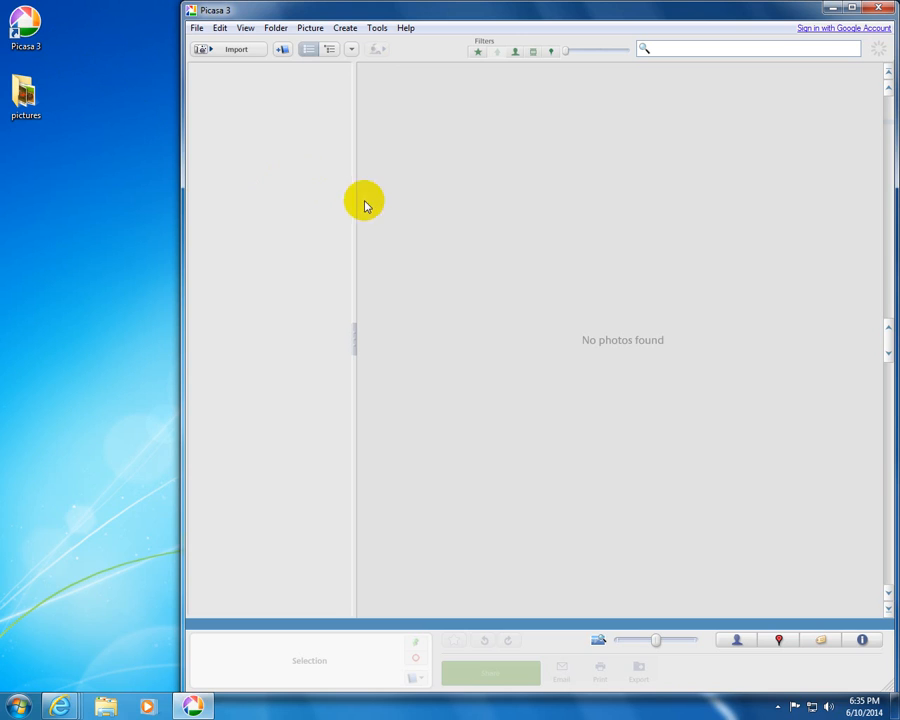
pyautogui.moveTo(418, 176)
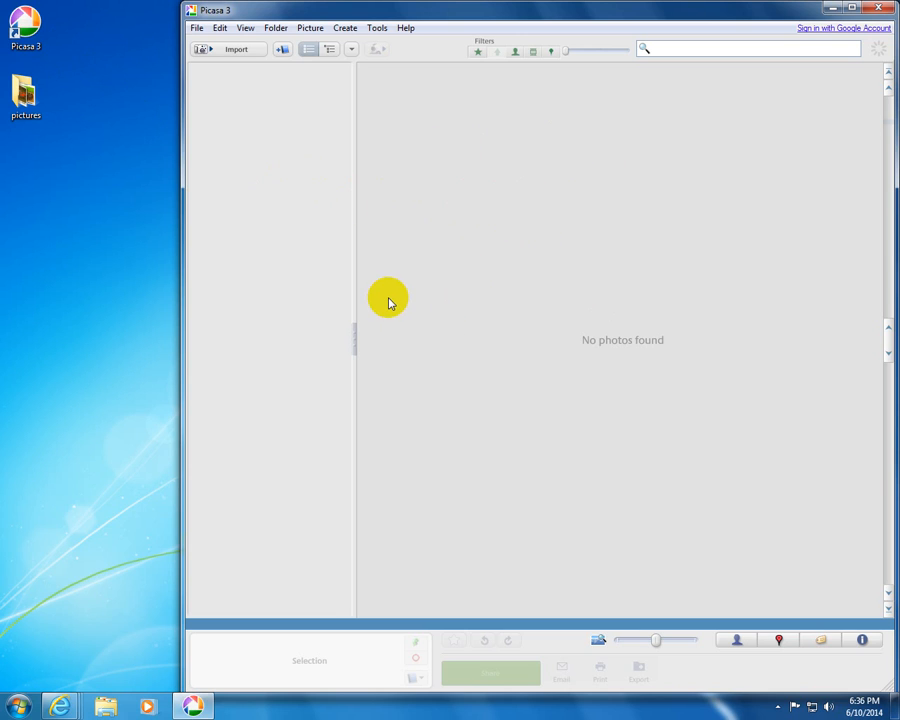
pyautogui.click(24, 96)
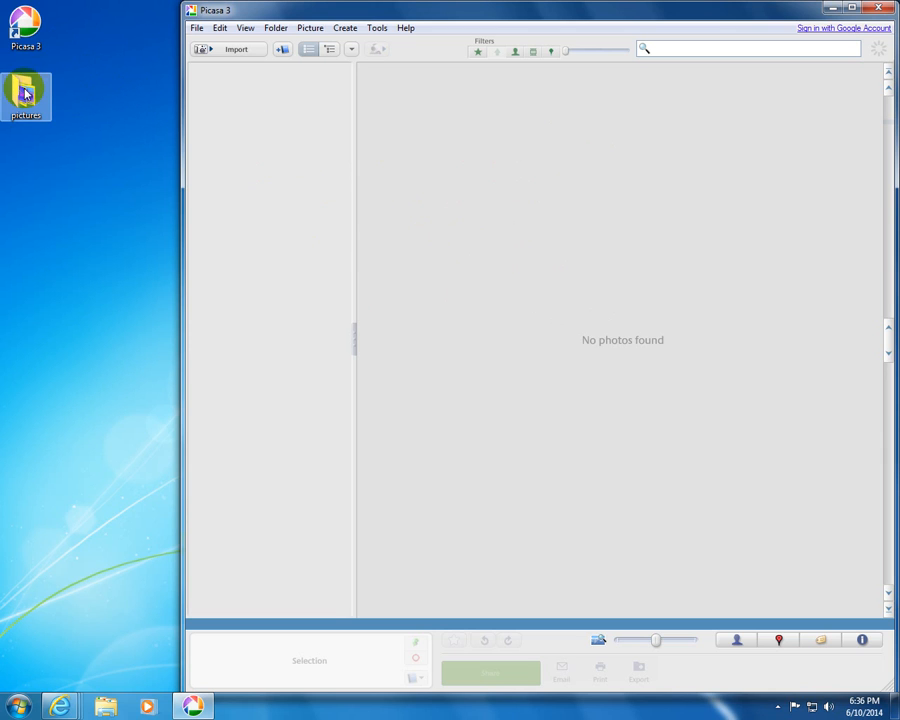
pyautogui.doubleClick(26, 96)
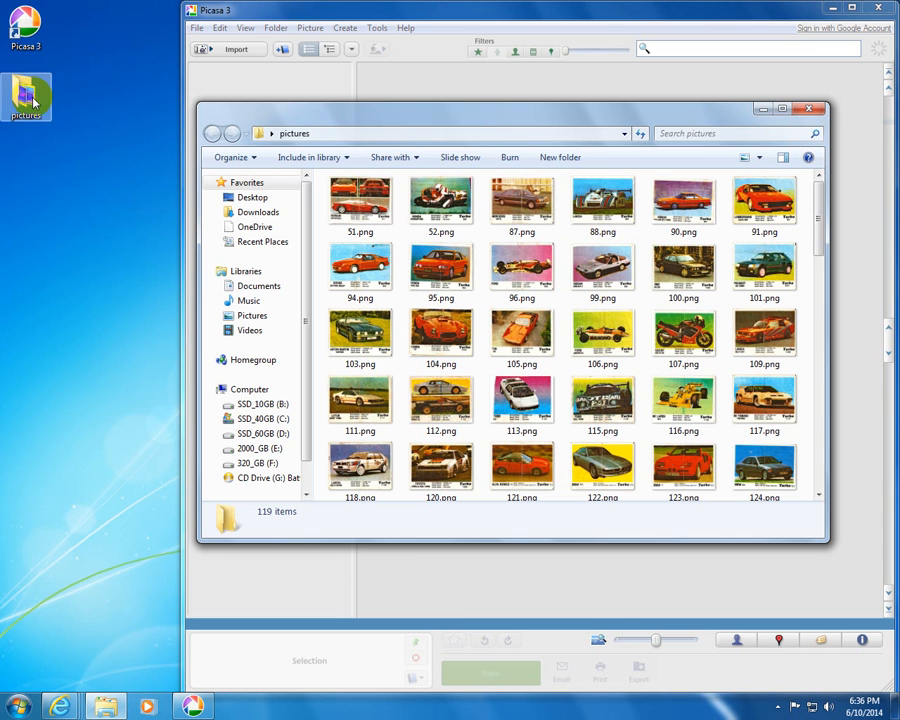
pyautogui.click(520, 264)
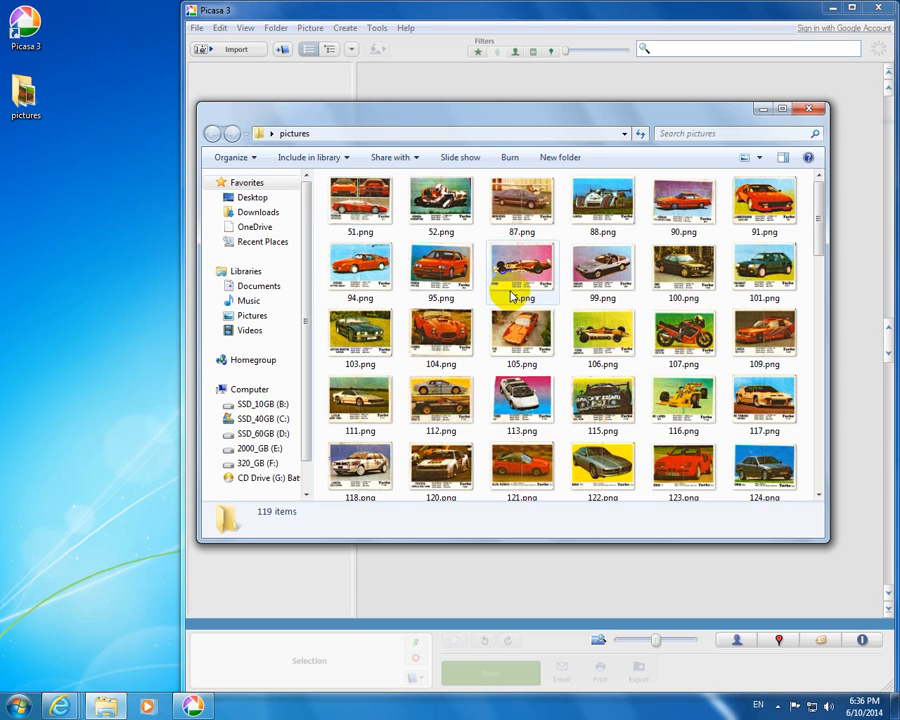
pyautogui.click(520, 268)
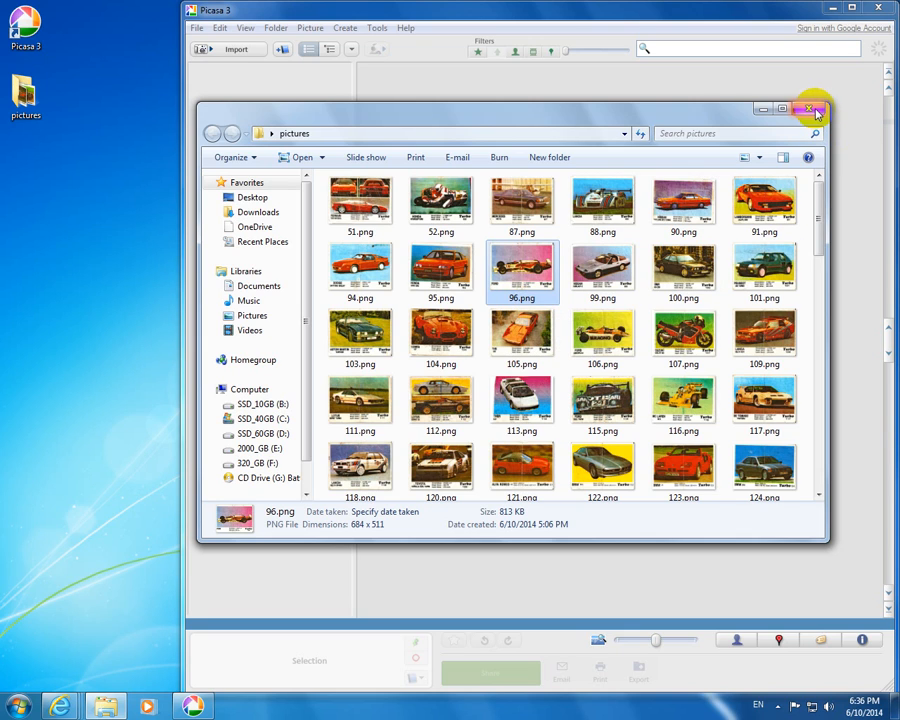
pyautogui.click(810, 108)
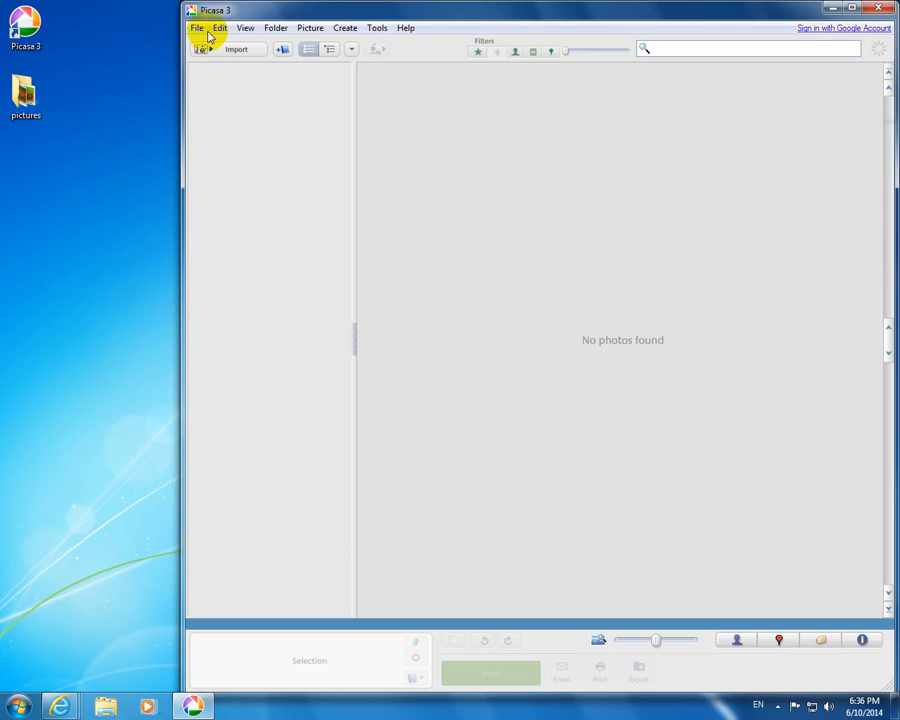
# Add Desktop > pictures to Picasa as a watched folder set to Scan Always.
pyautogui.click(196, 28)
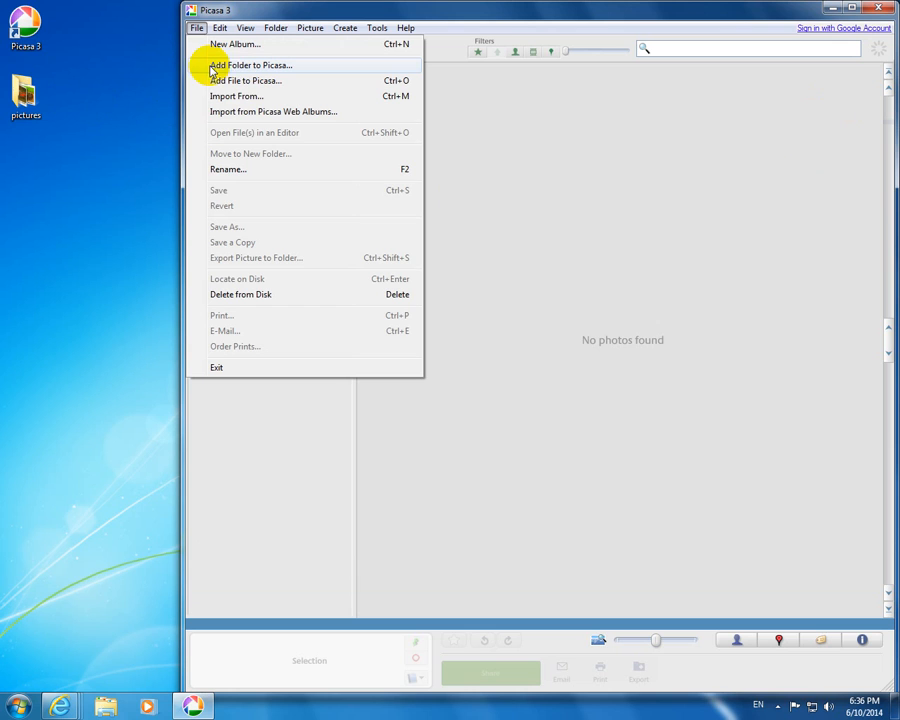
pyautogui.moveTo(288, 68)
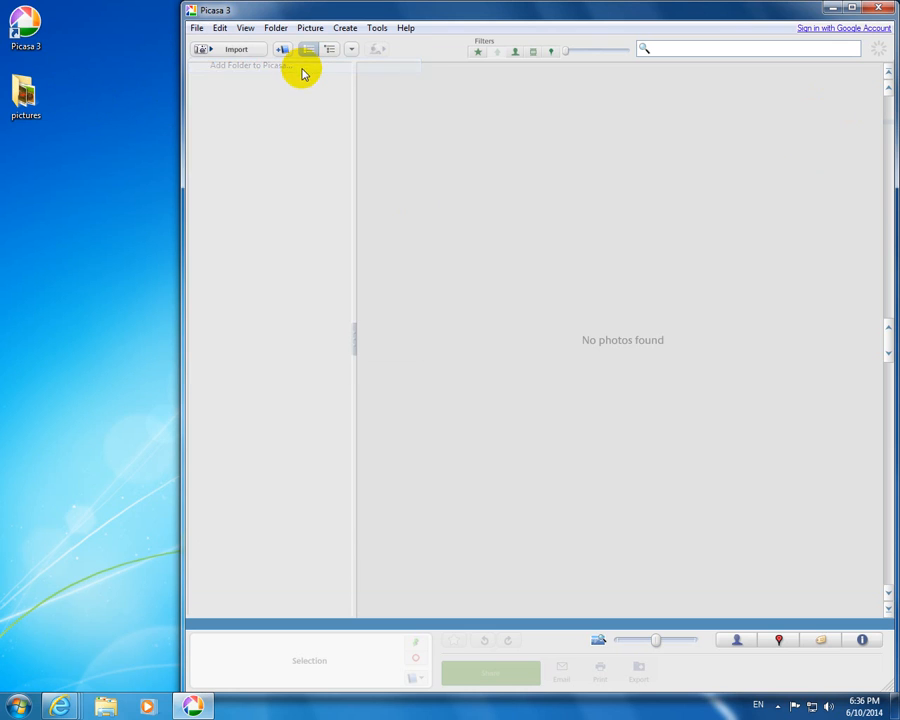
pyautogui.click(248, 64)
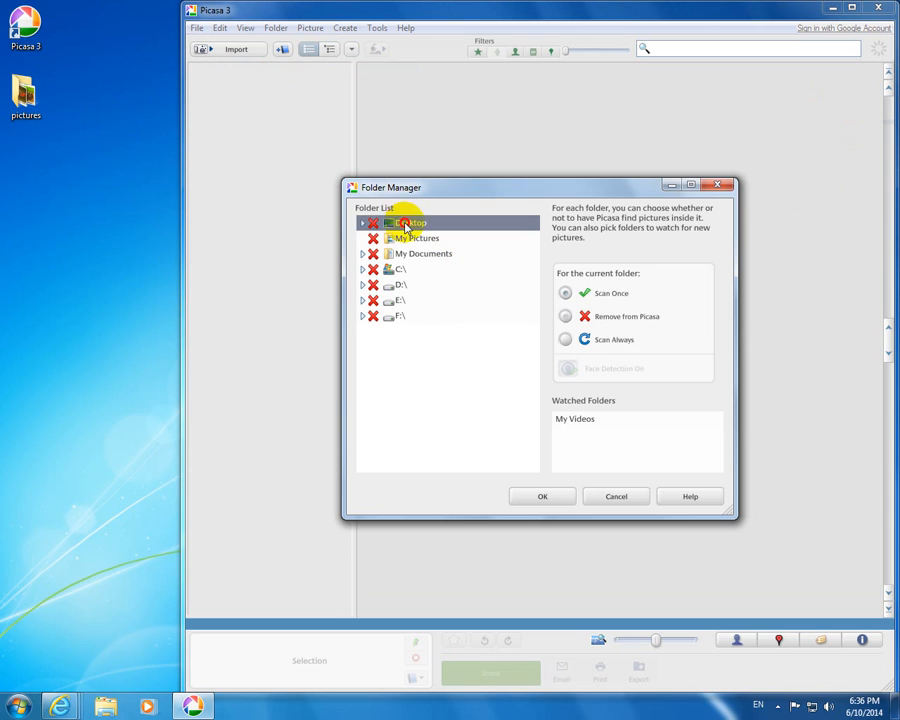
pyautogui.click(564, 316)
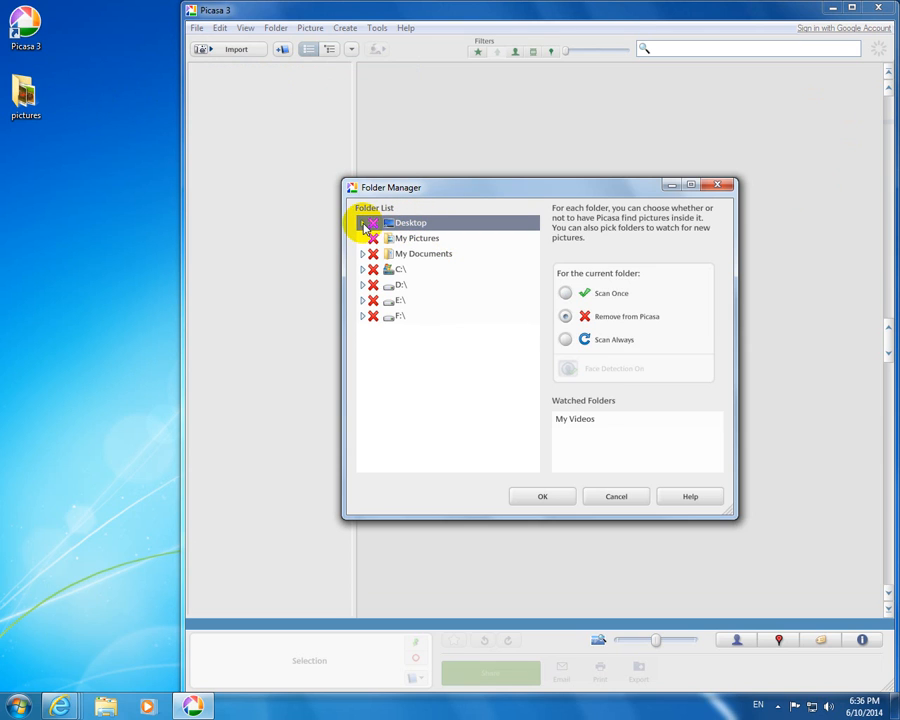
pyautogui.click(364, 222)
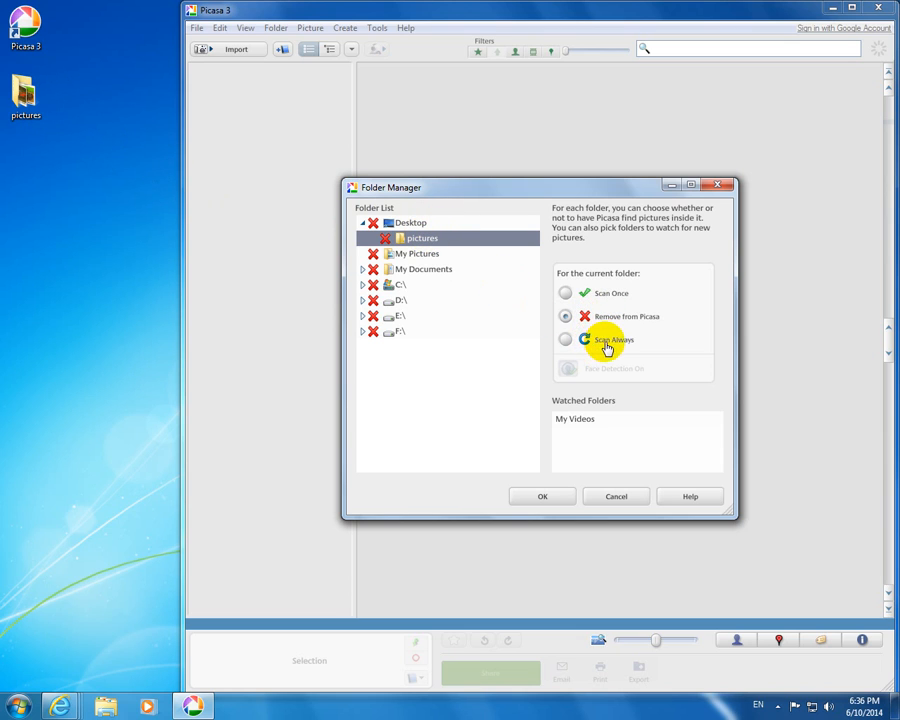
pyautogui.click(564, 340)
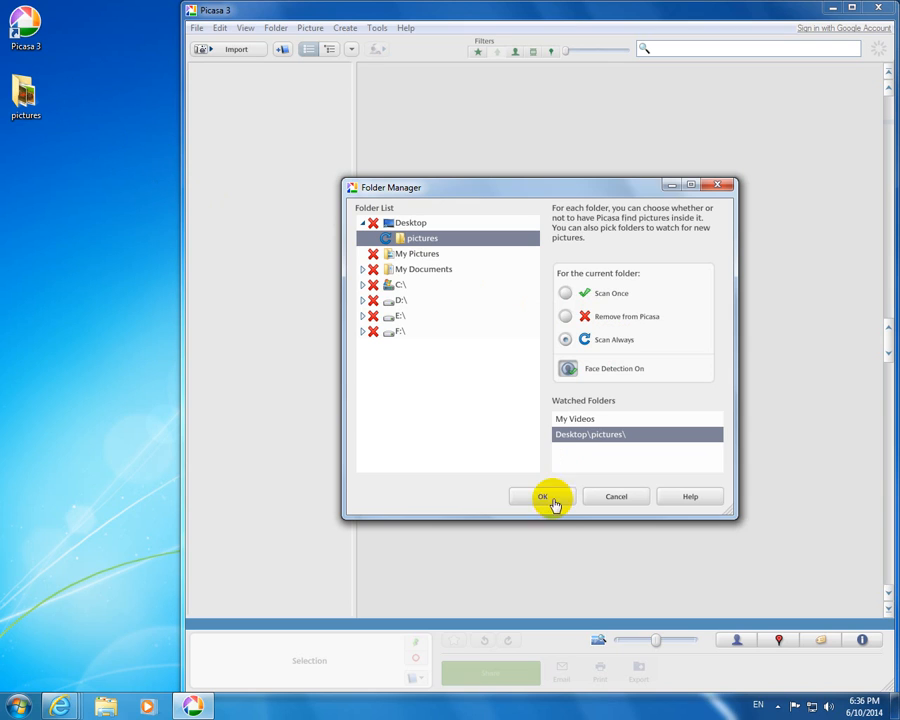
pyautogui.click(542, 496)
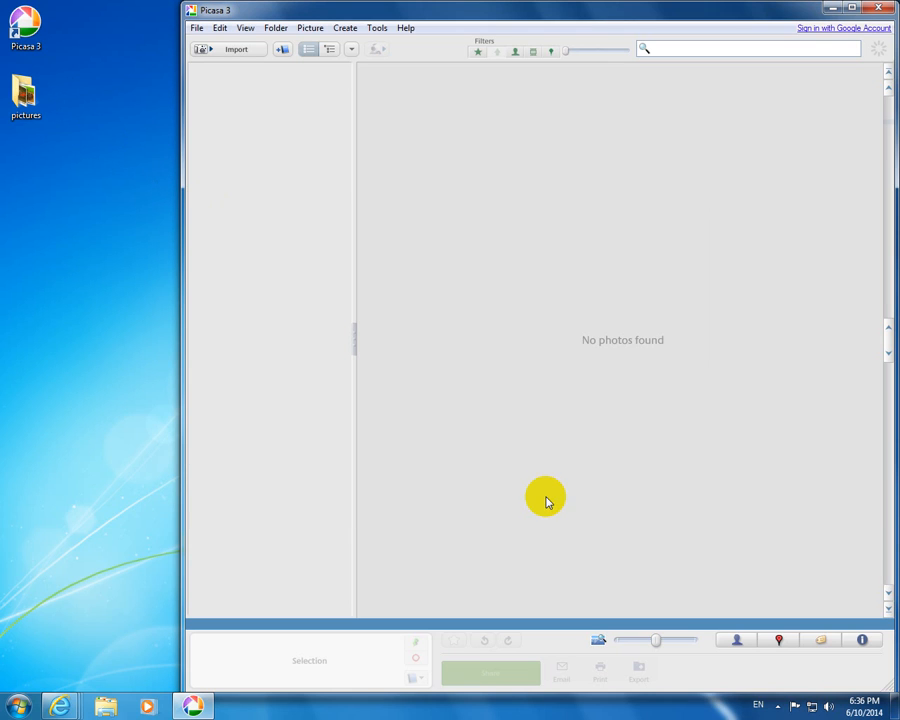
pyautogui.moveTo(390, 388)
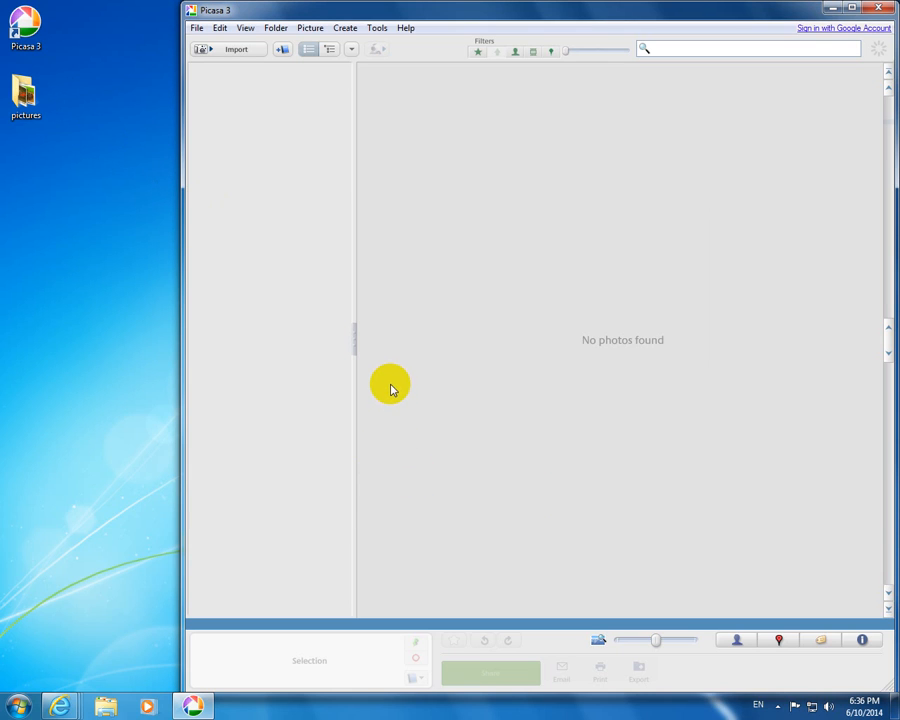
pyautogui.moveTo(350, 134)
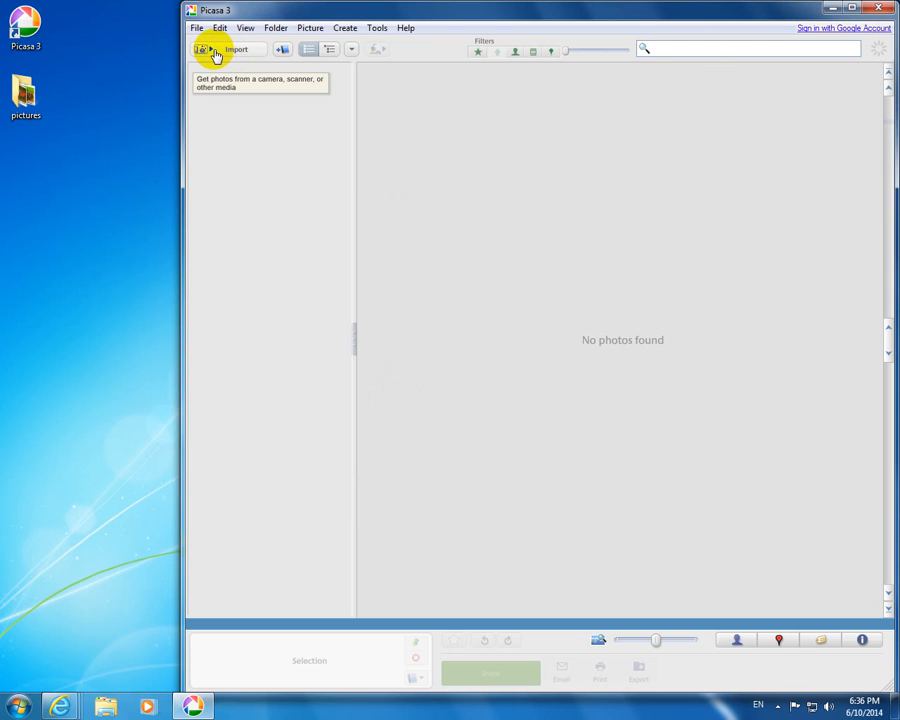
# Start an import and choose where to import photos from.
pyautogui.click(214, 48)
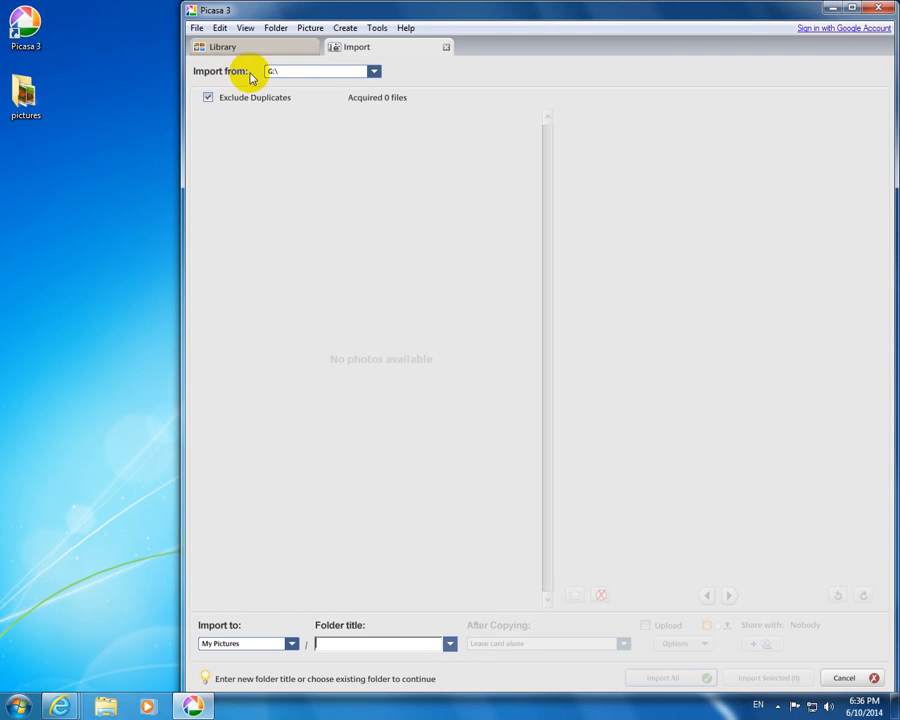
pyautogui.click(374, 72)
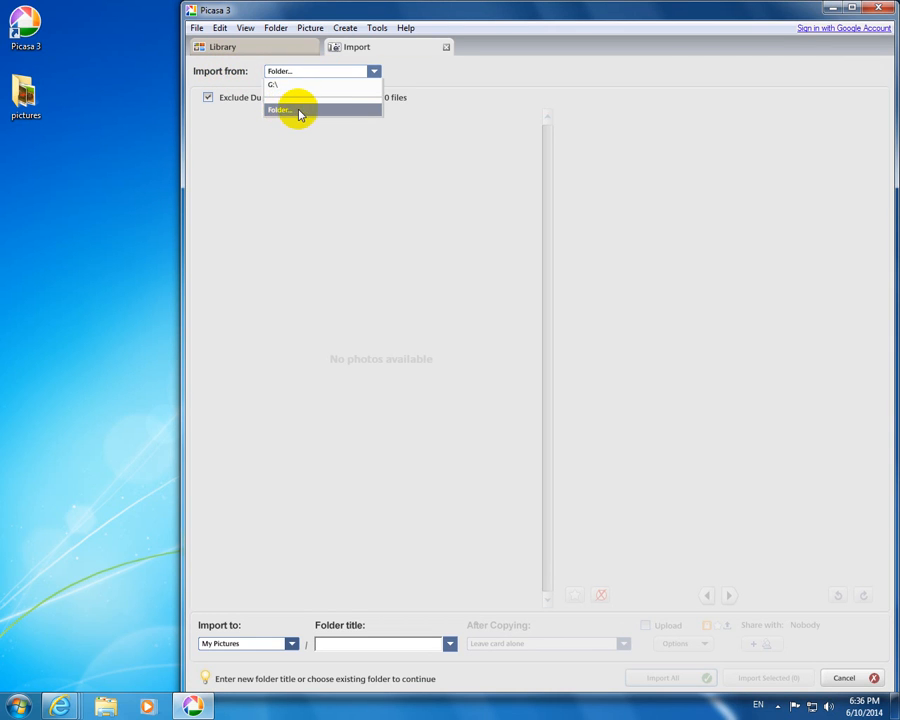
# Import from a folder: Desktop > pictures with Files of type set to All Files, opening the PNG car cards.
pyautogui.click(280, 108)
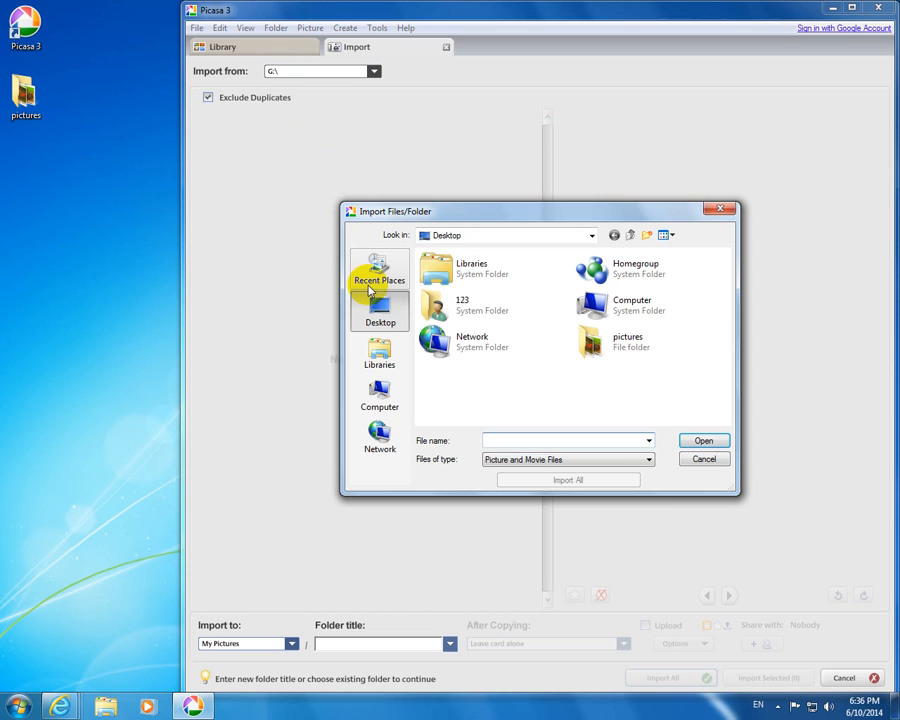
pyautogui.click(630, 342)
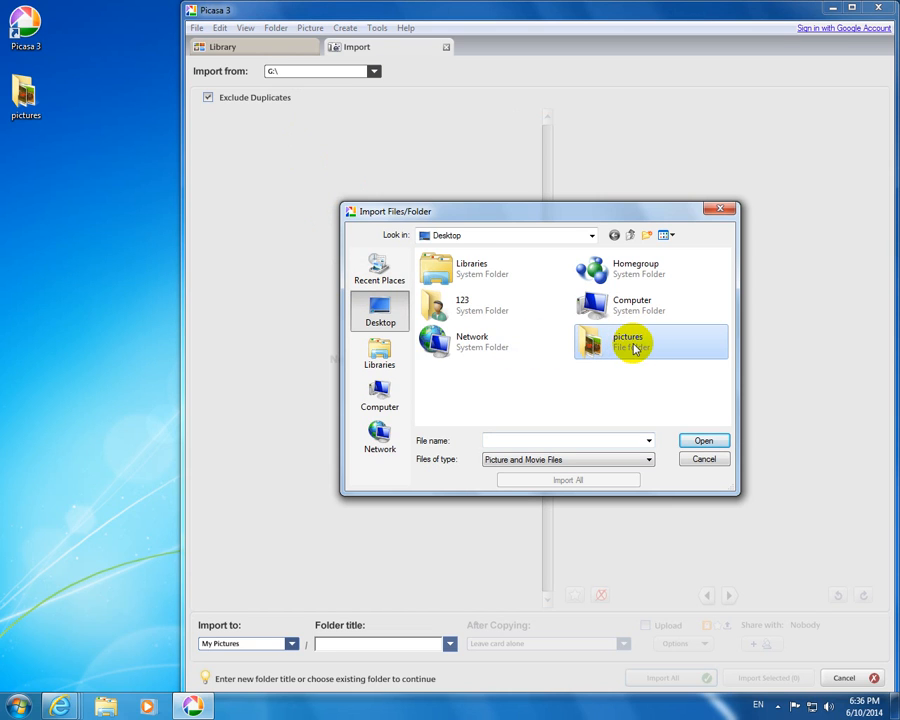
pyautogui.doubleClick(628, 340)
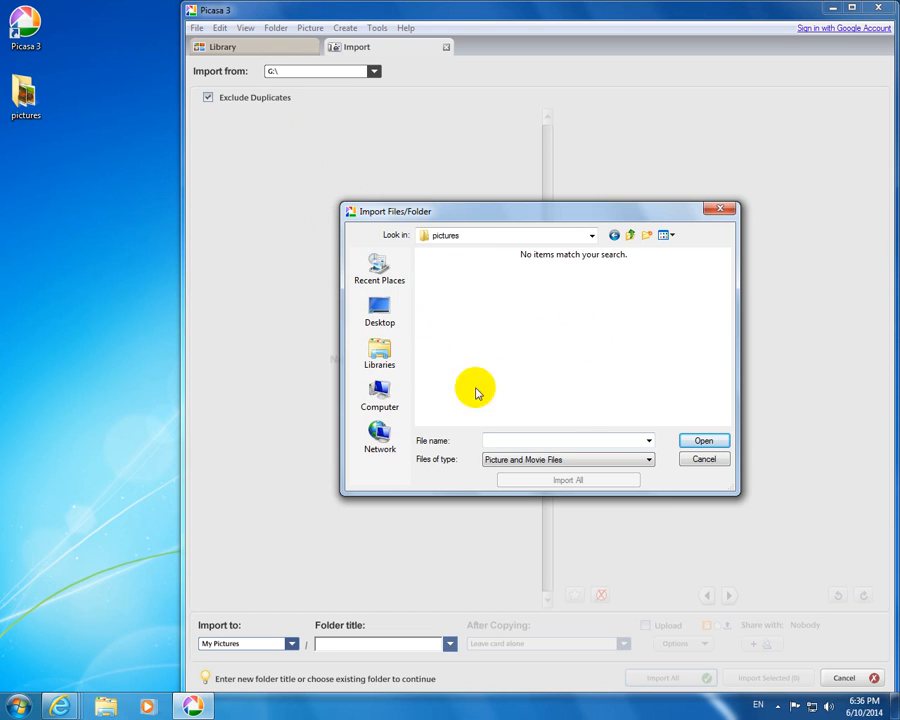
pyautogui.moveTo(578, 332)
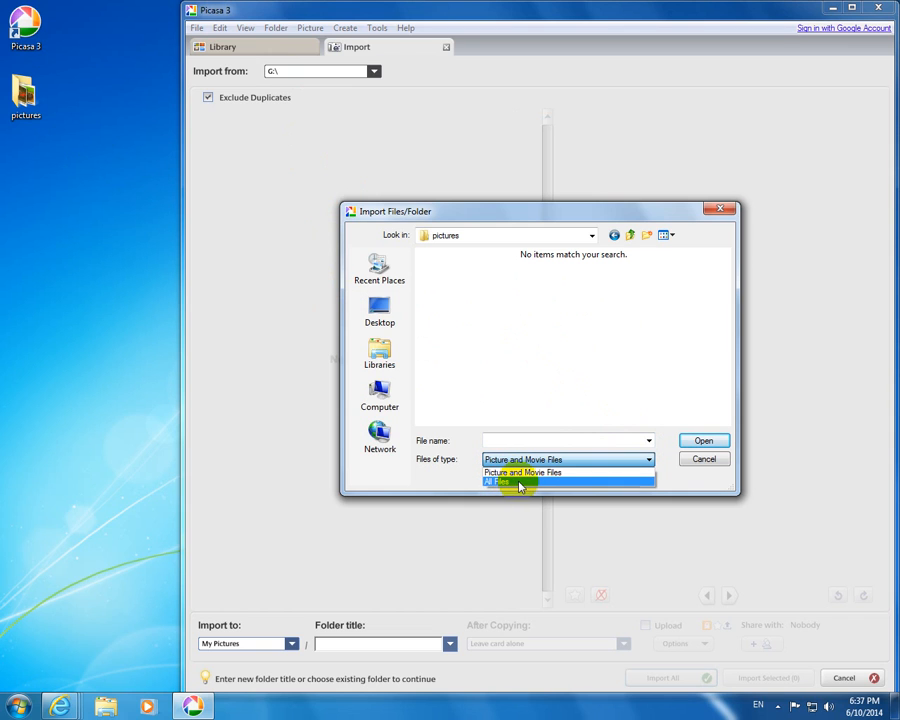
pyautogui.click(500, 482)
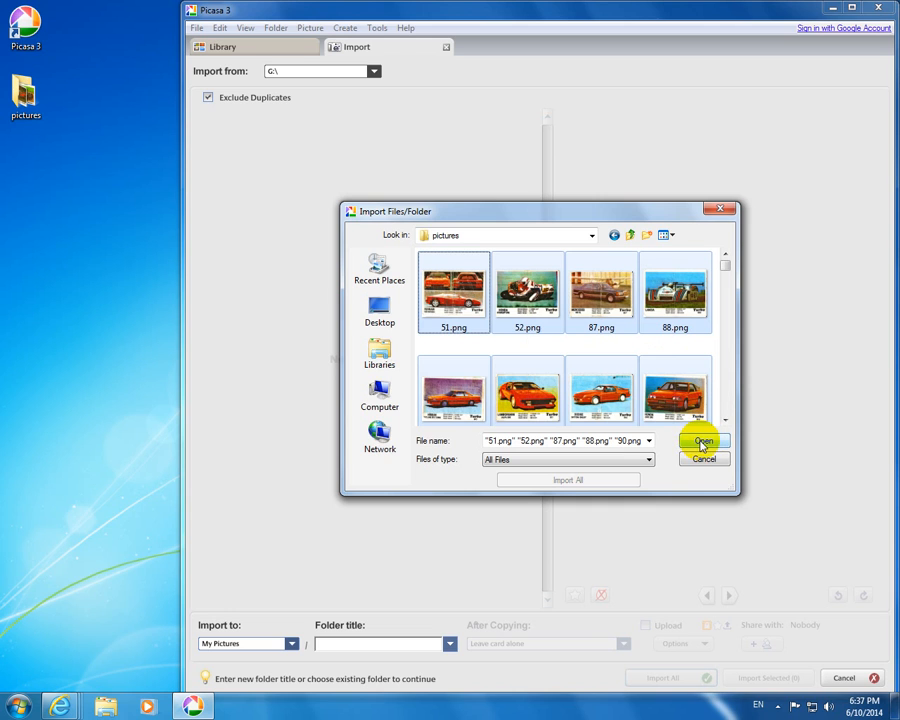
pyautogui.click(702, 442)
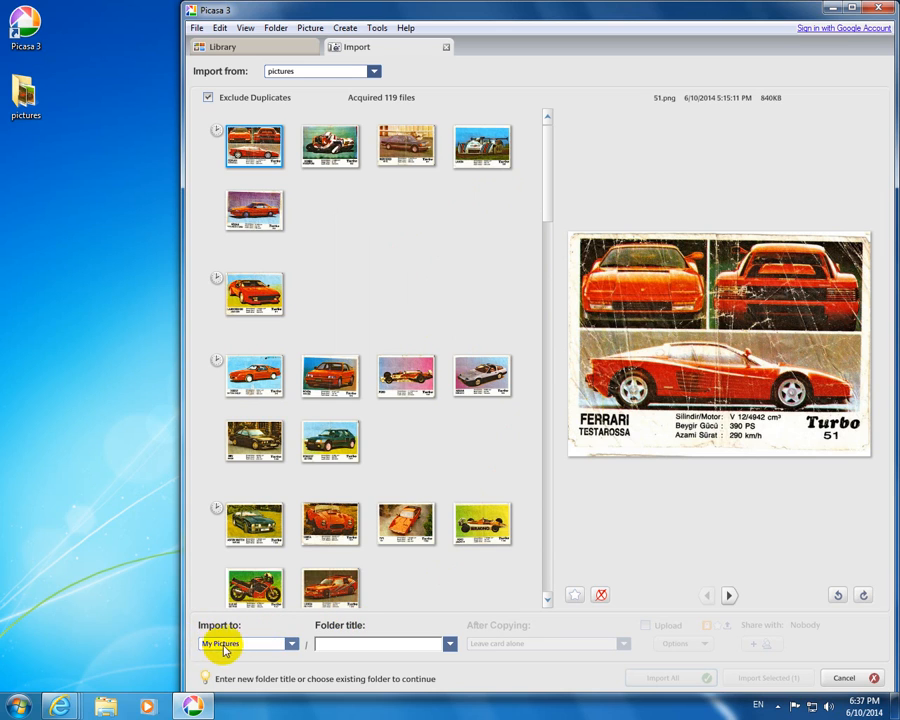
pyautogui.moveTo(256, 652)
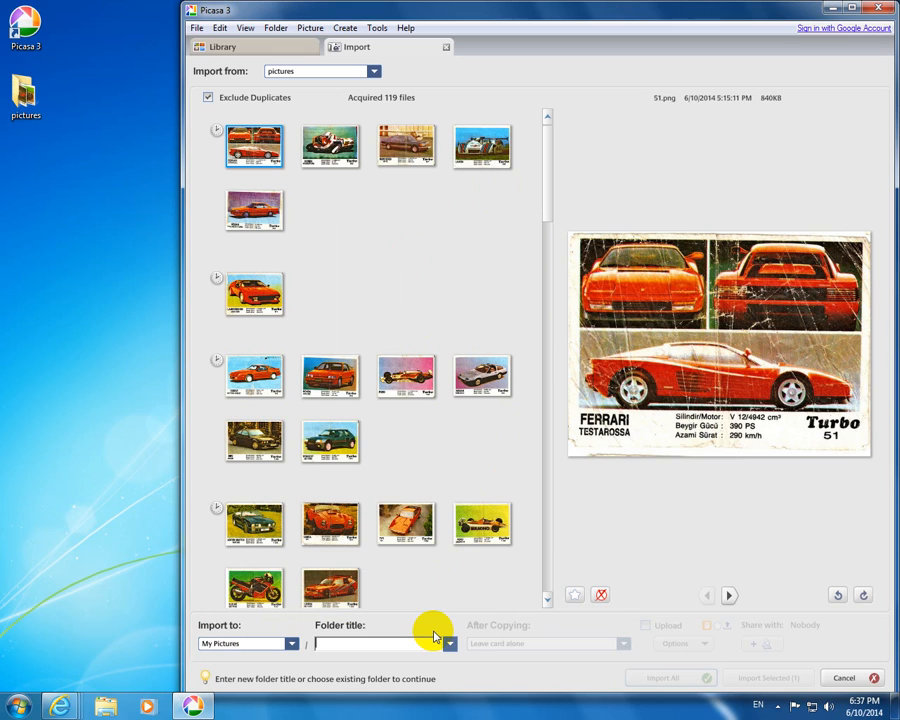
# Set the folder title to 1 and import all 119 acquired pictures.
pyautogui.write('1')
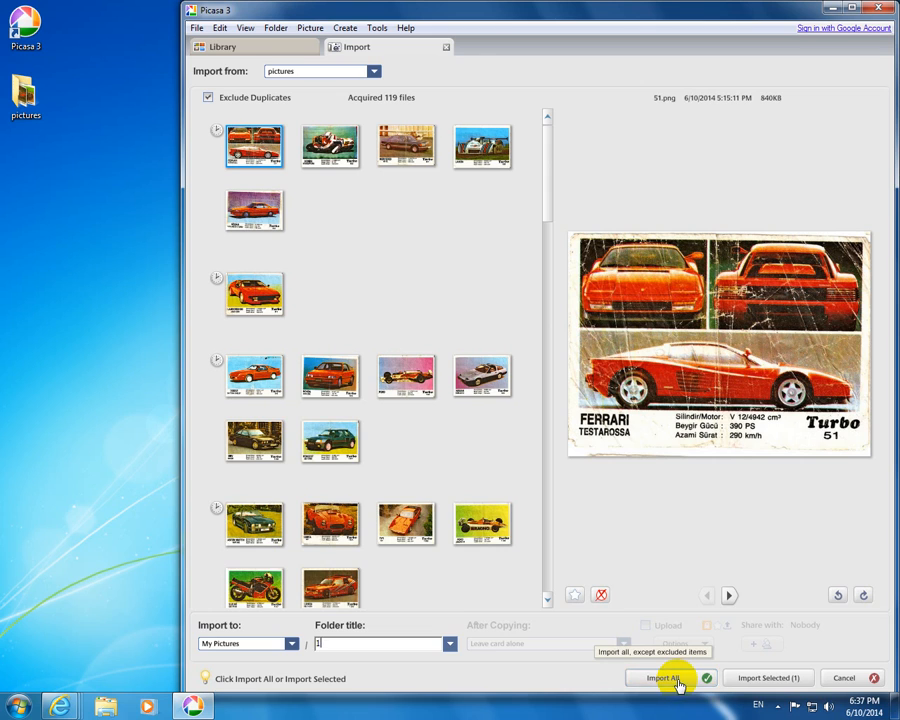
pyautogui.click(662, 678)
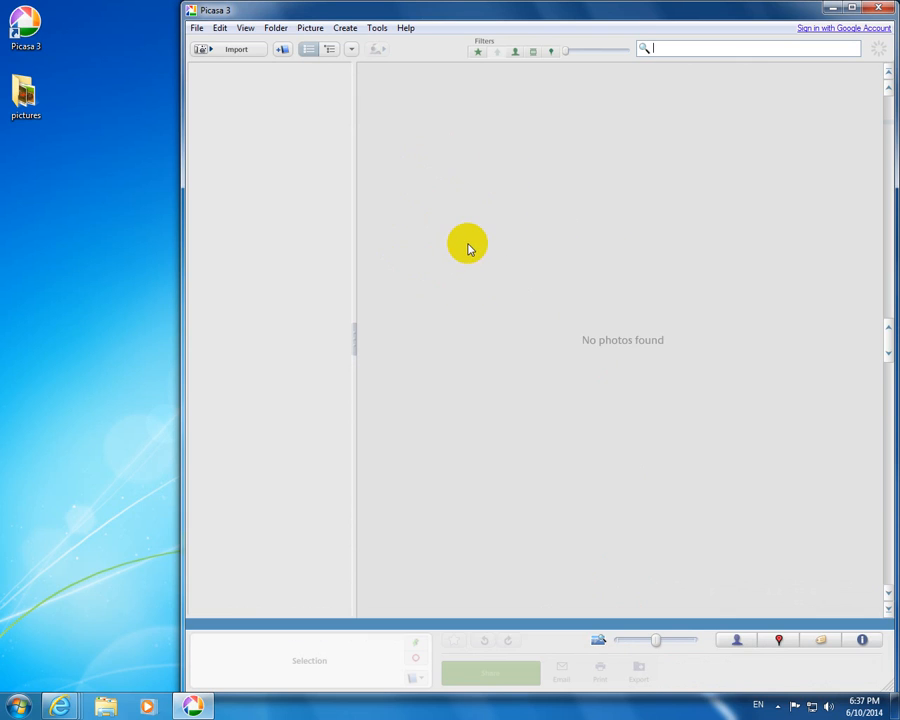
pyautogui.moveTo(502, 212)
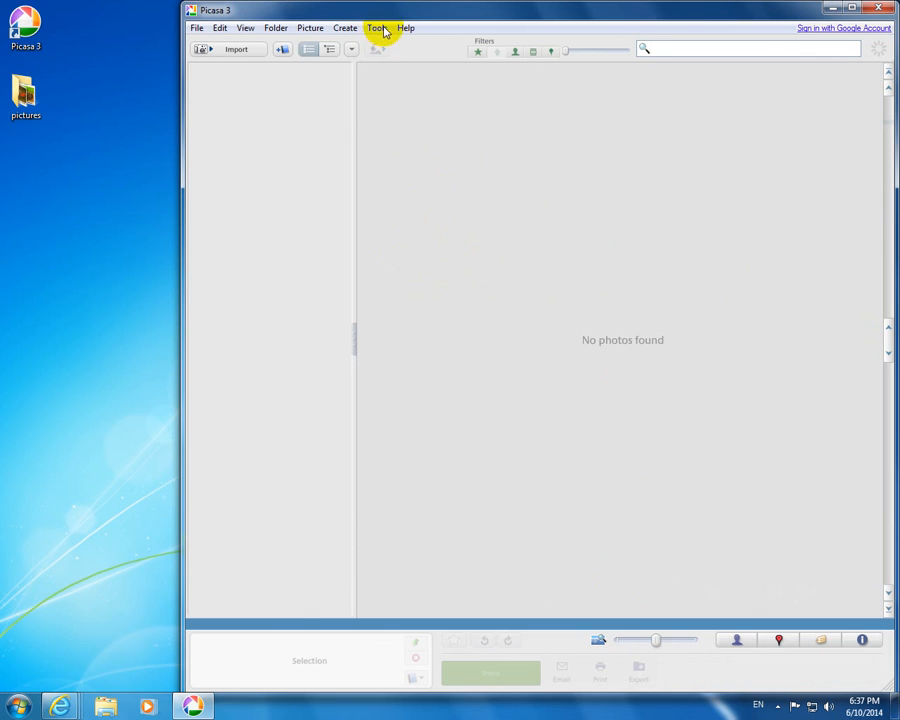
# Bring up the Tools menu to reach the program options.
pyautogui.click(376, 28)
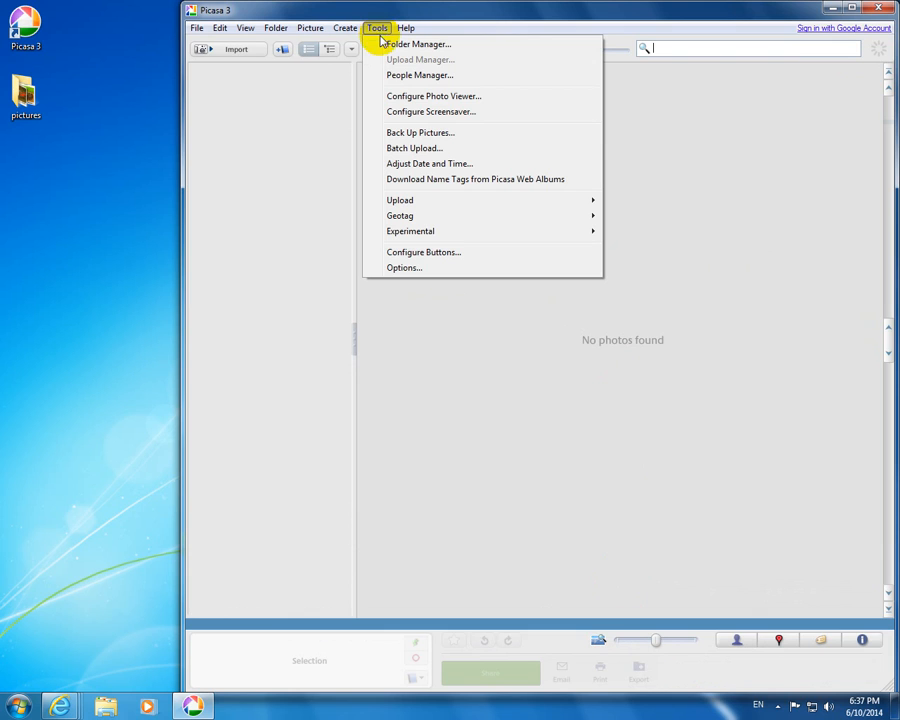
pyautogui.moveTo(404, 268)
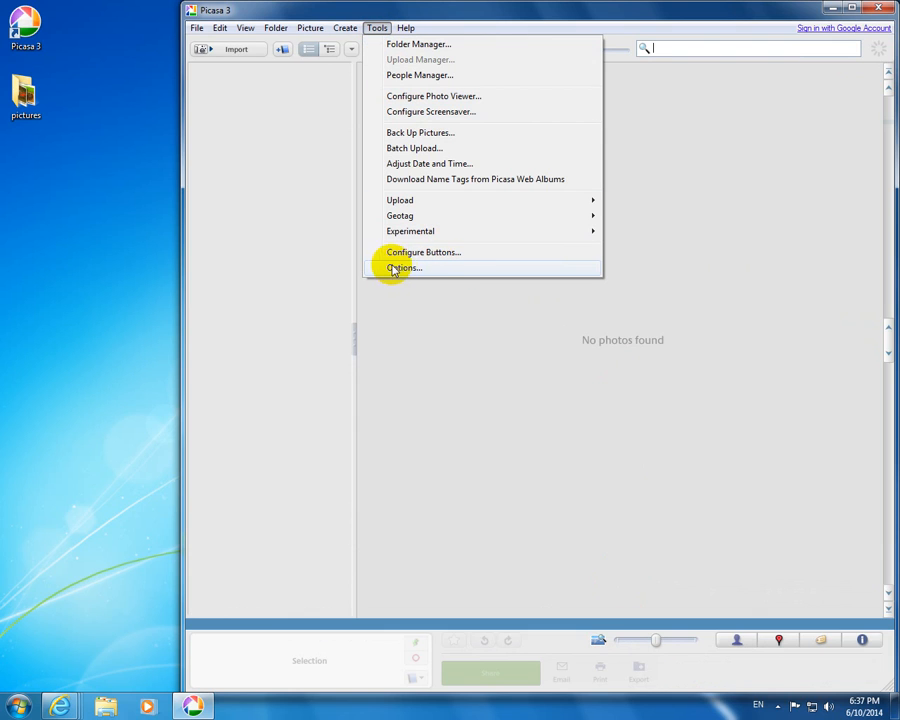
# In Options > File Types, enable PNG and TGA display and apply it.
pyautogui.click(404, 268)
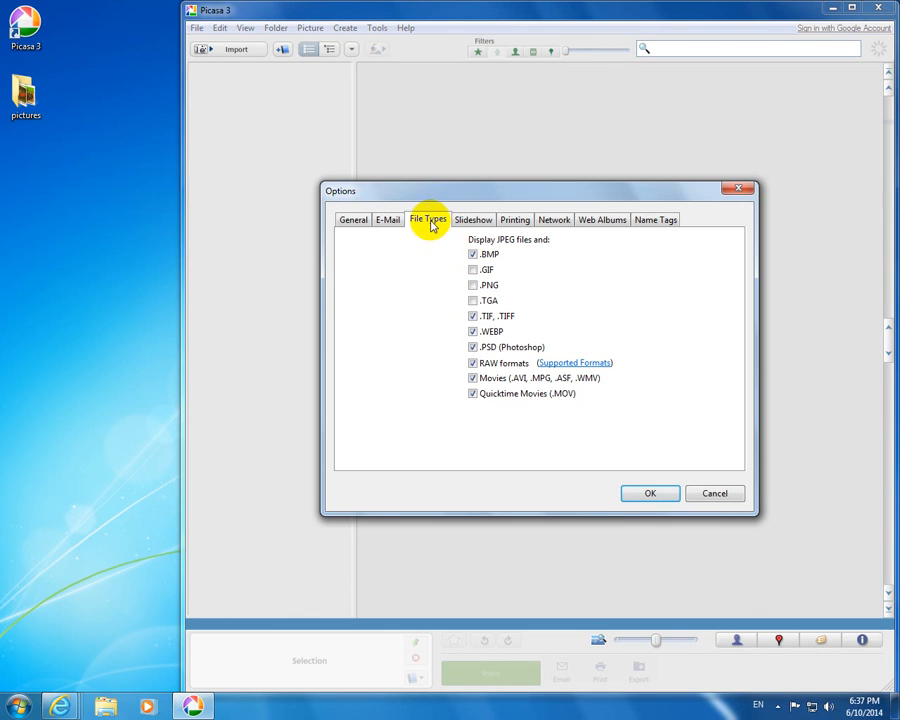
pyautogui.moveTo(432, 240)
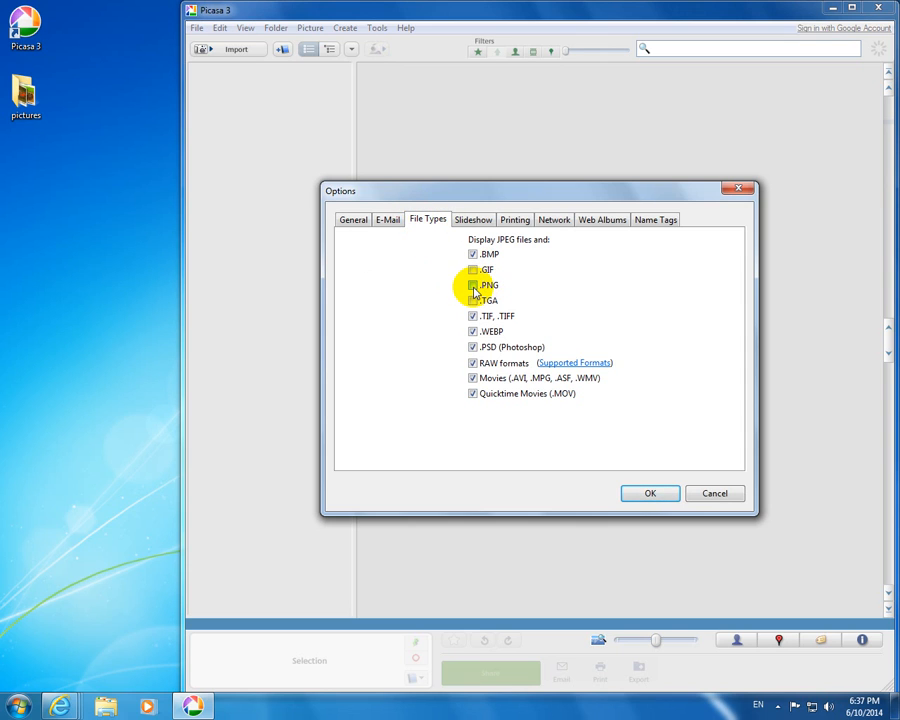
pyautogui.click(472, 284)
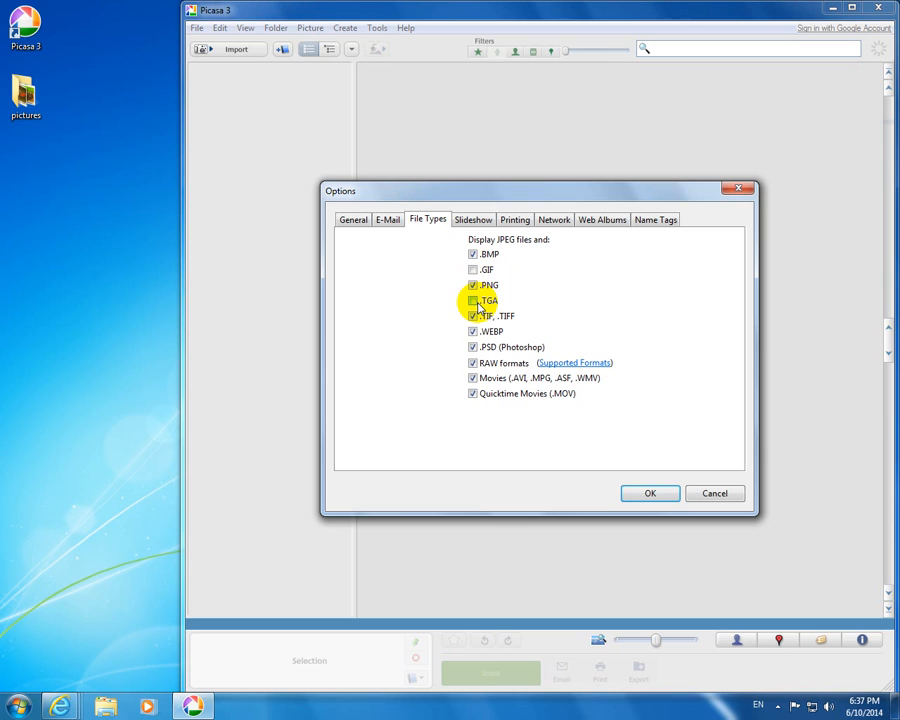
pyautogui.click(472, 268)
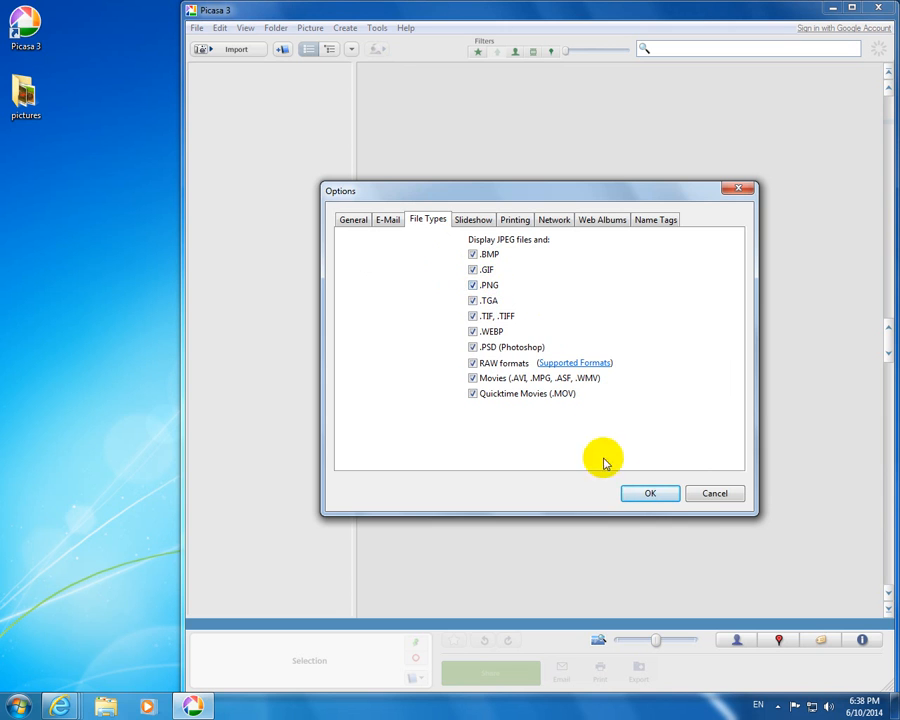
pyautogui.click(650, 492)
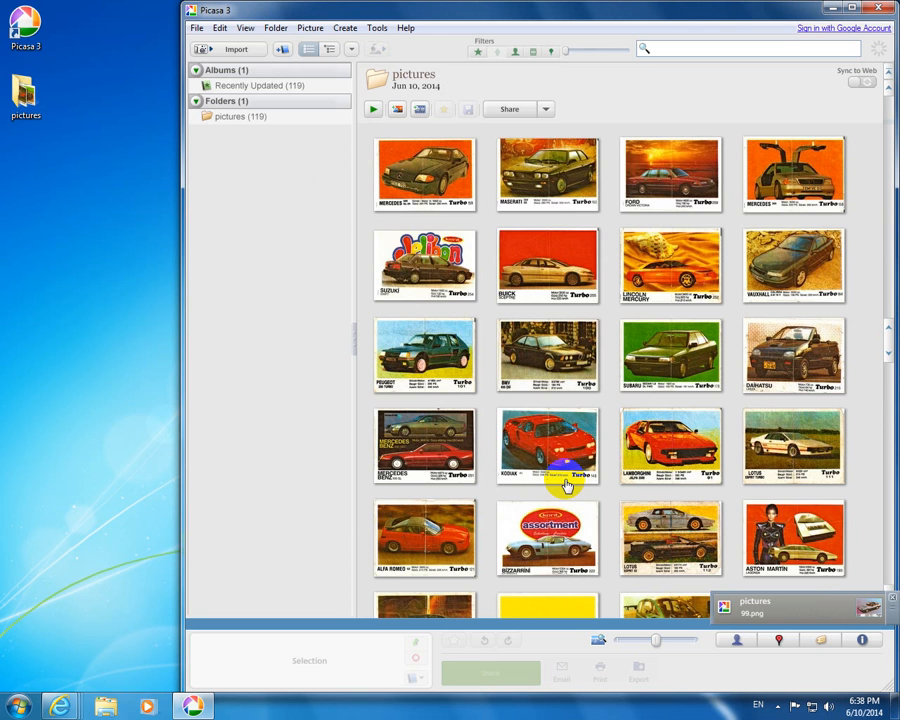
pyautogui.moveTo(510, 396)
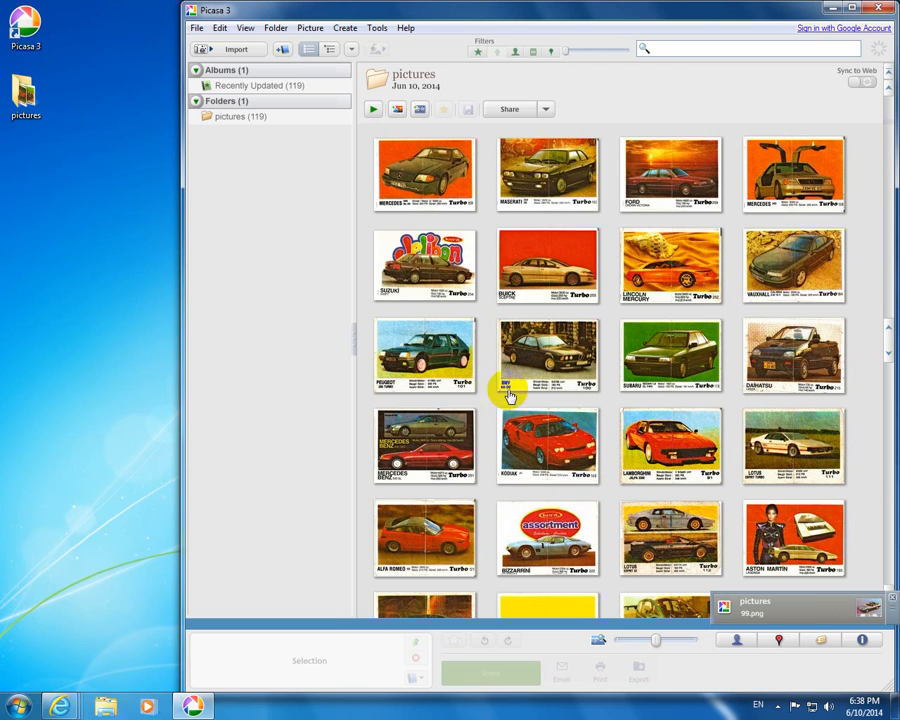
pyautogui.moveTo(304, 320)
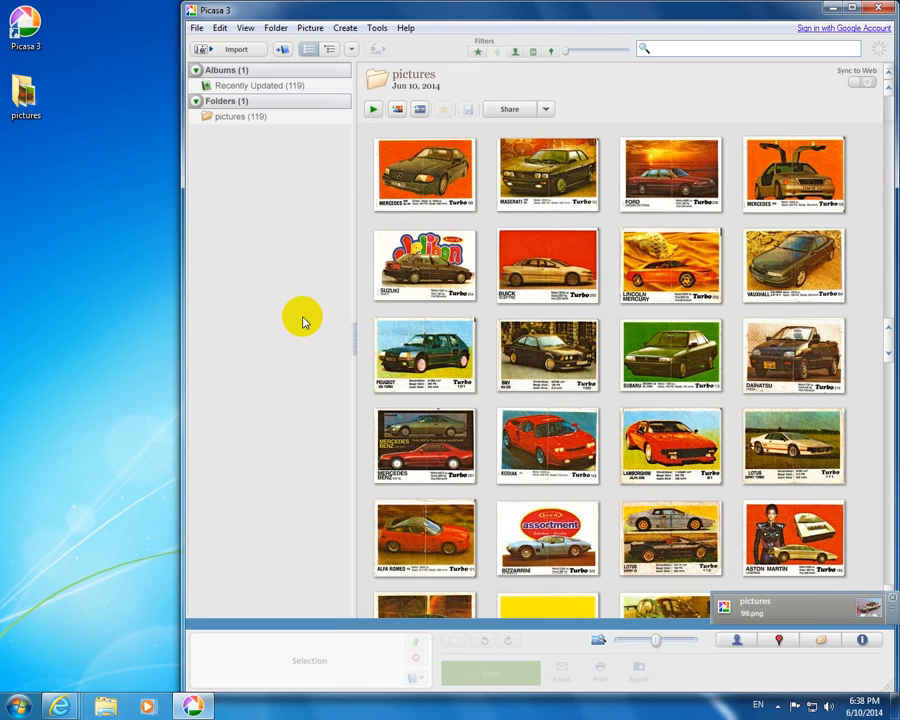
pyautogui.moveTo(312, 224)
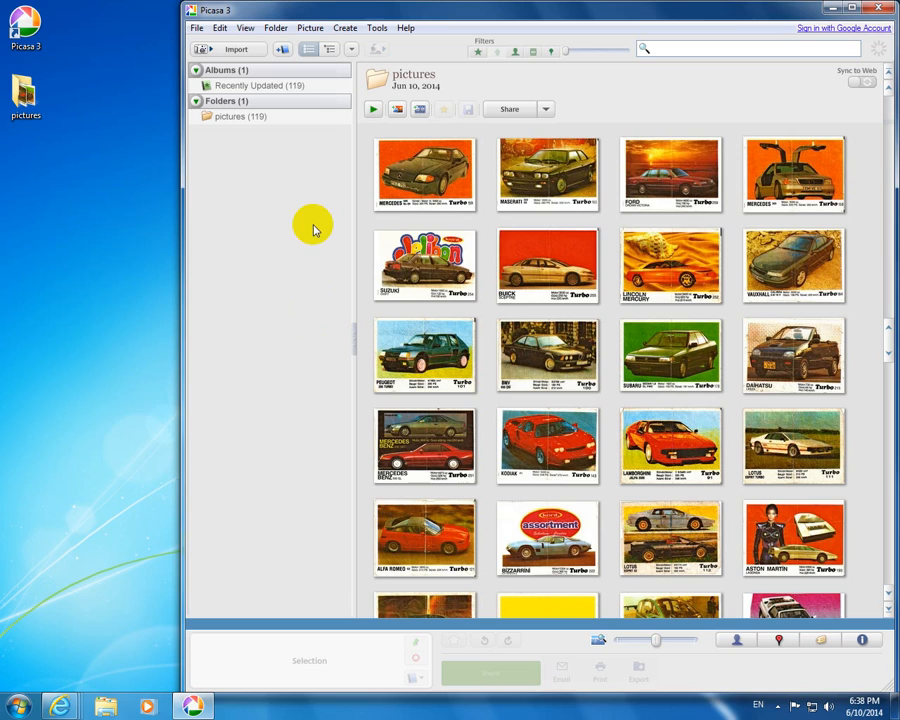
pyautogui.moveTo(114, 252)
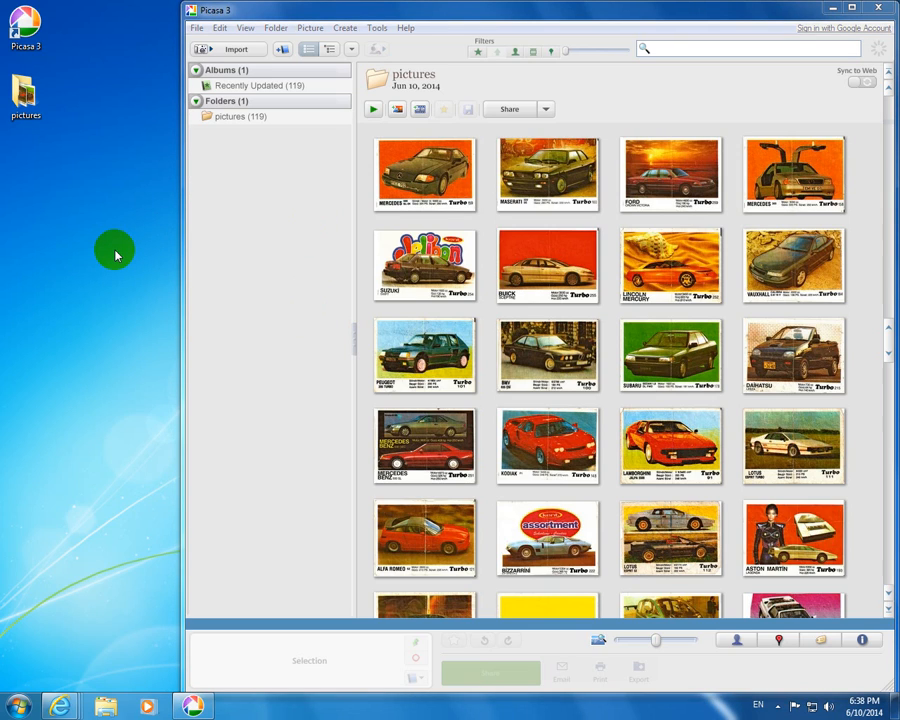